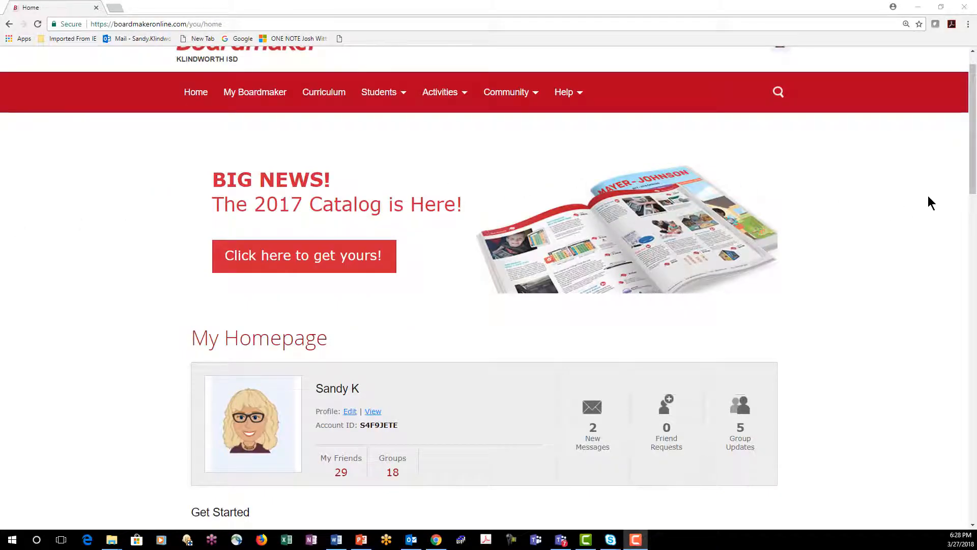
mouse_move(255, 91)
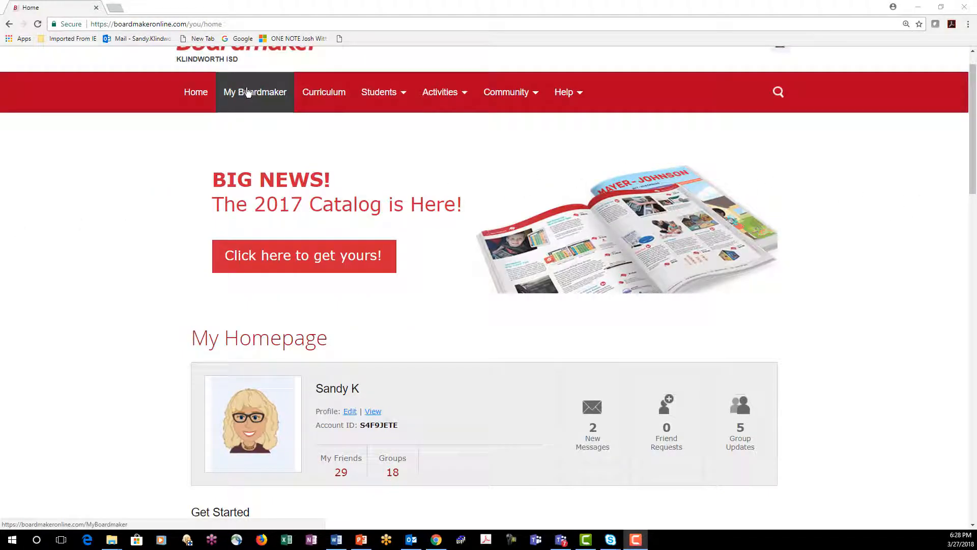
Go to My Boardmaker from the top navigation bar
left_click(255, 92)
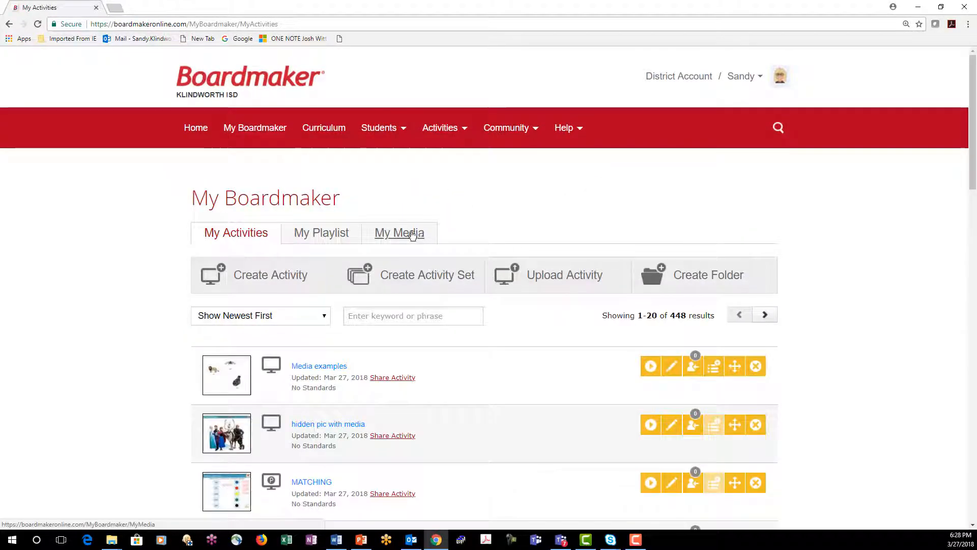
Switch to the My Media collection of 238 items, such as ELMO and FROZEN 3
left_click(399, 233)
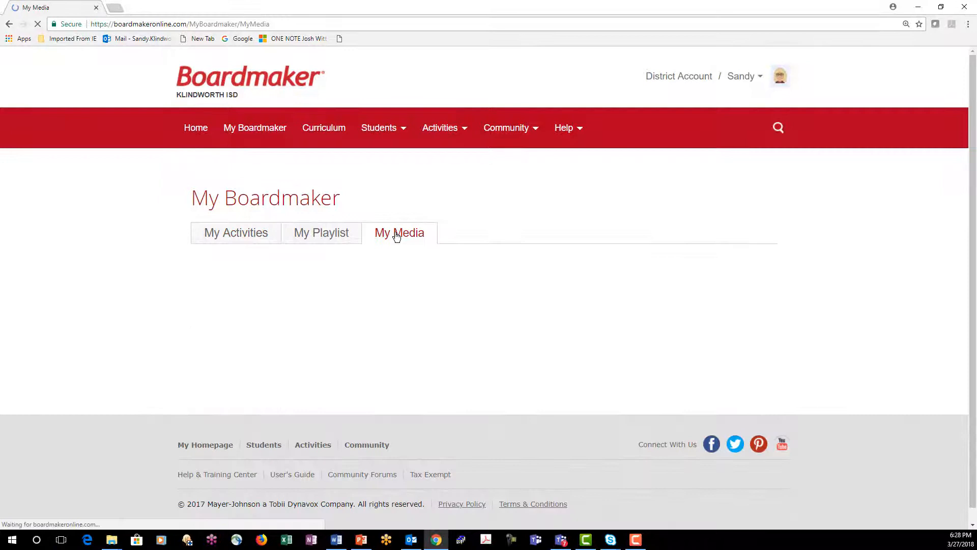
left_click(399, 233)
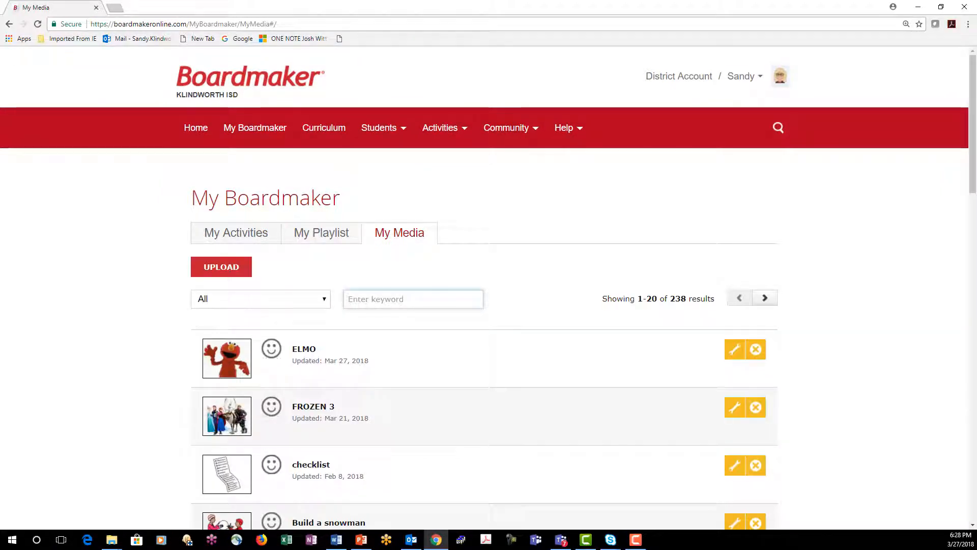
scroll("down", 3)
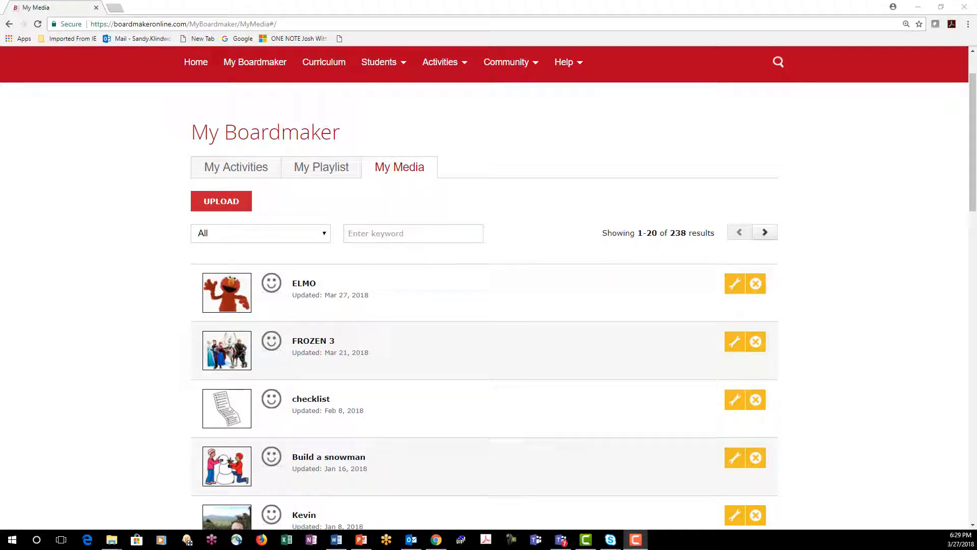
mouse_move(115, 369)
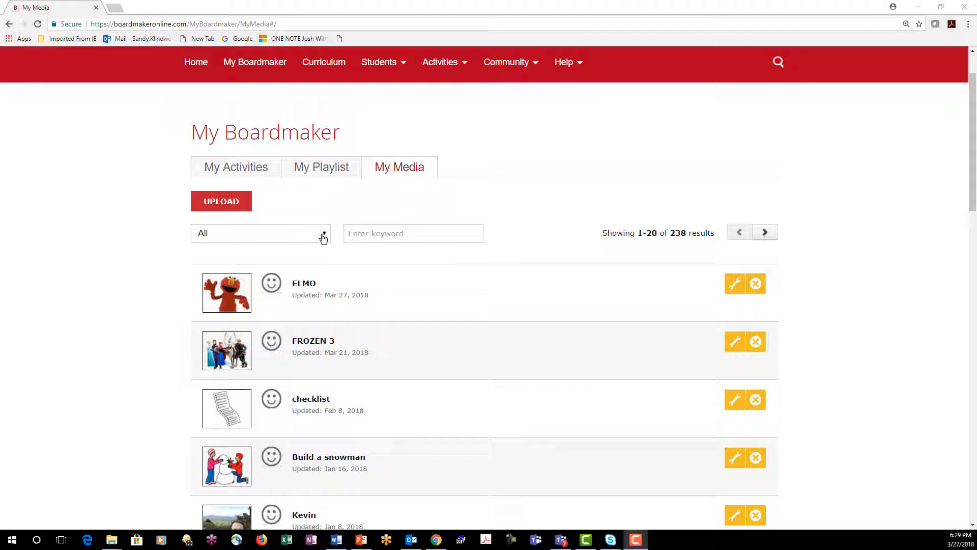
Filter the media type to Video, showing 24 results like Wildlife and Dog Video
left_click(260, 233)
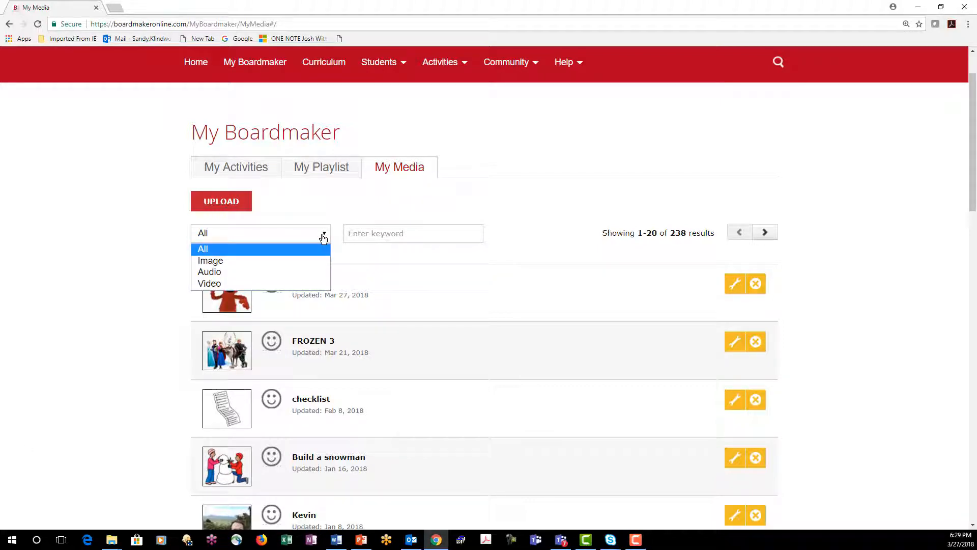
mouse_move(209, 284)
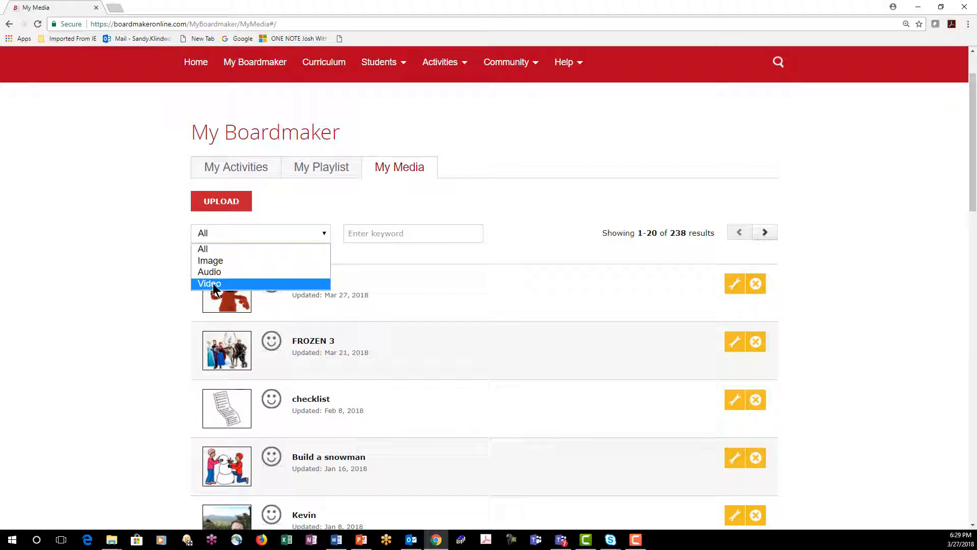
left_click(209, 284)
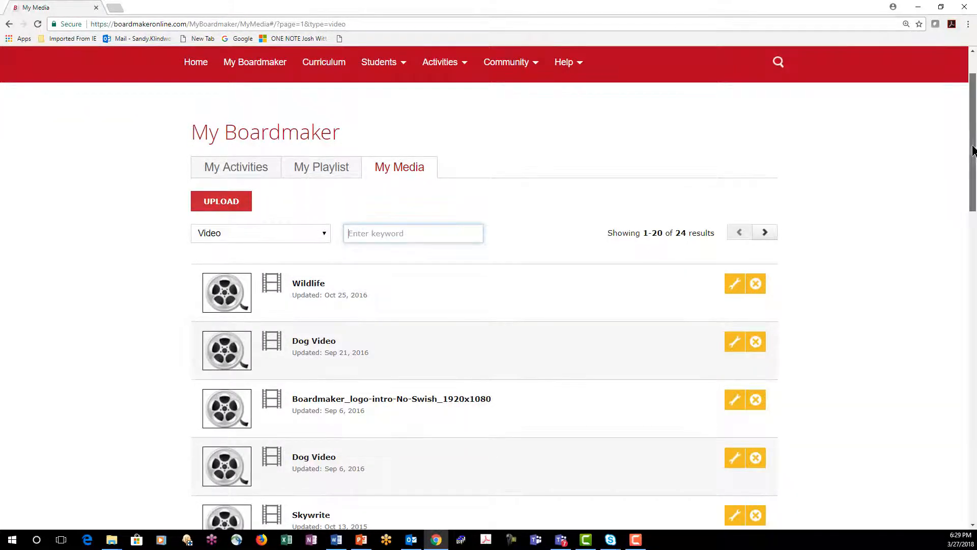
scroll("down", 3)
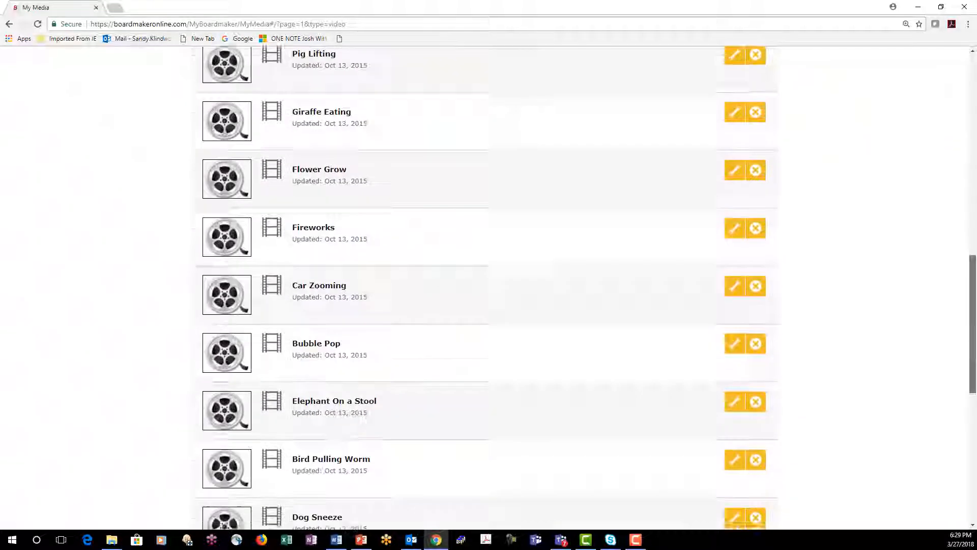